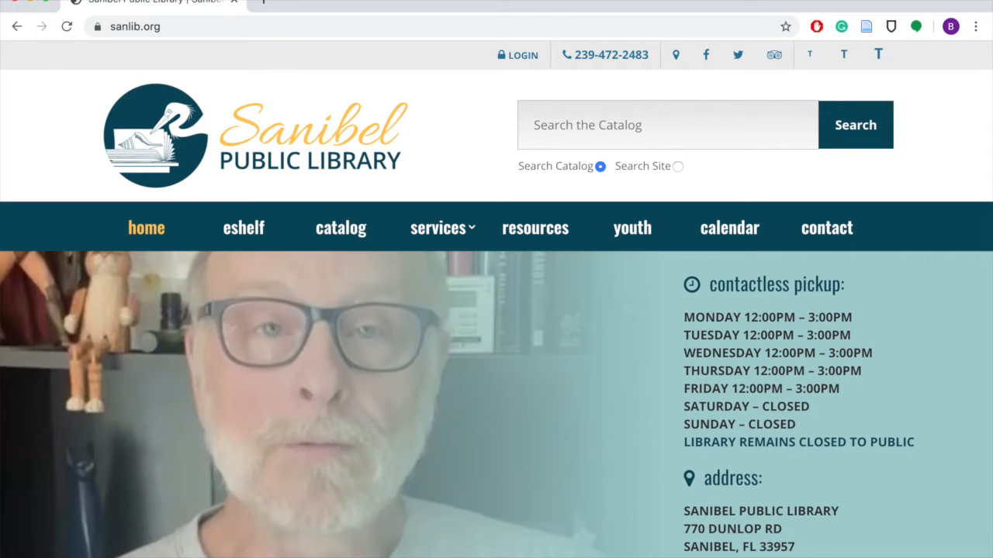
Search the Sanibel library catalog for 'The Dutch House'.
text(The)
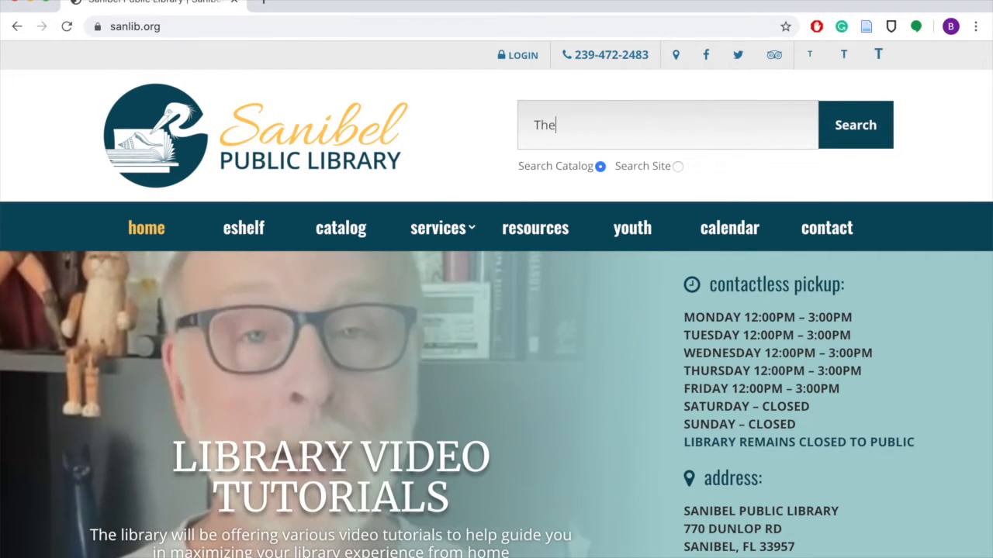
text(Dutch House)
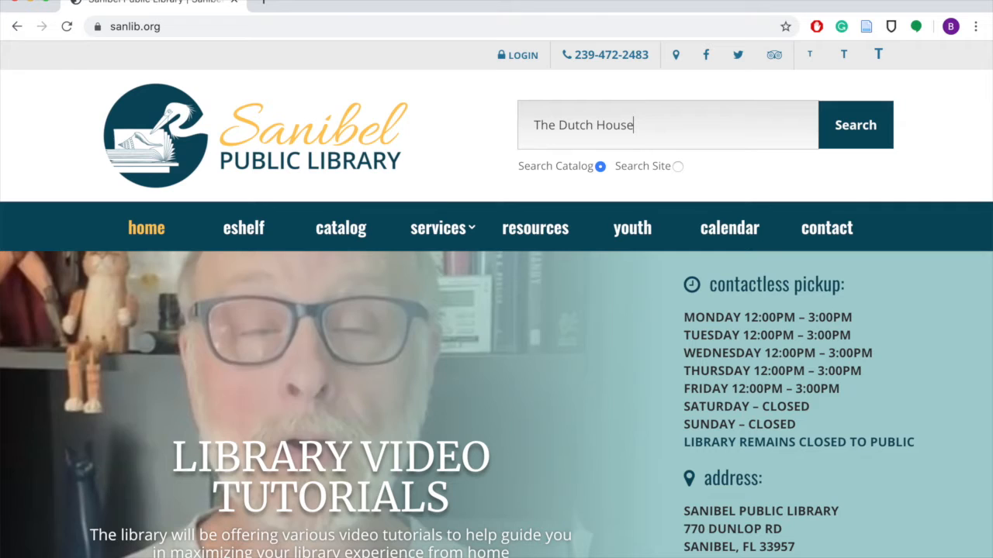
click(854, 124)
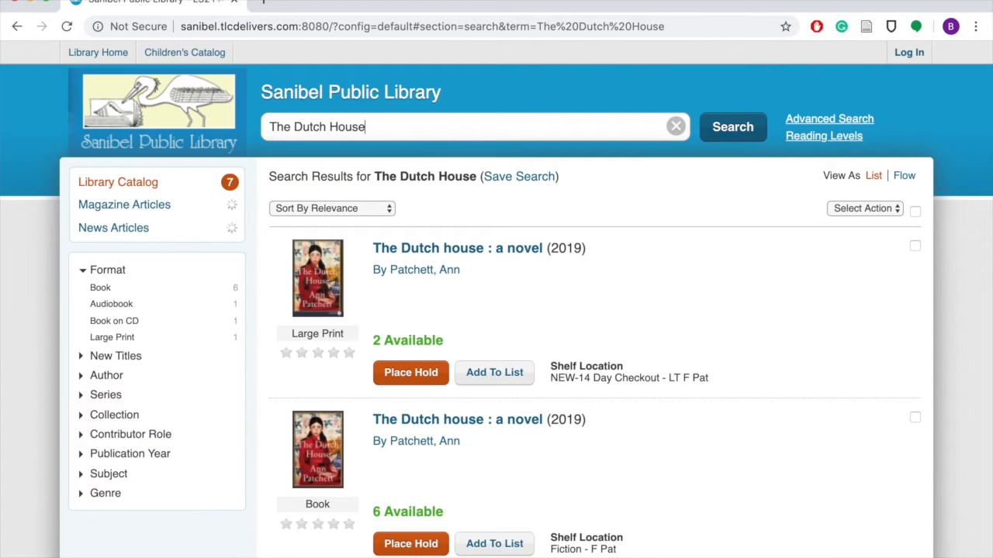
Place a hold on the Large Print edition of The Dutch House.
scroll(down, 3)
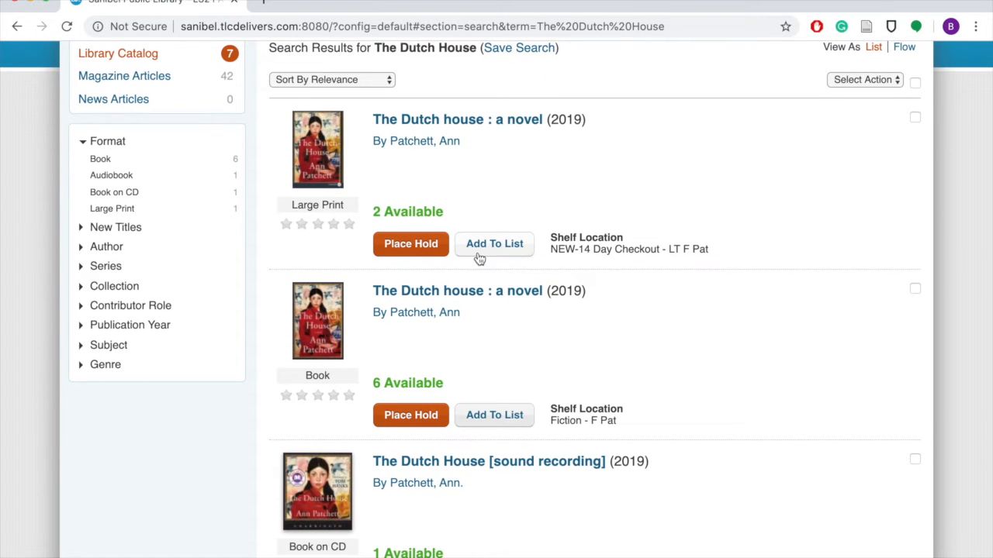
click(410, 243)
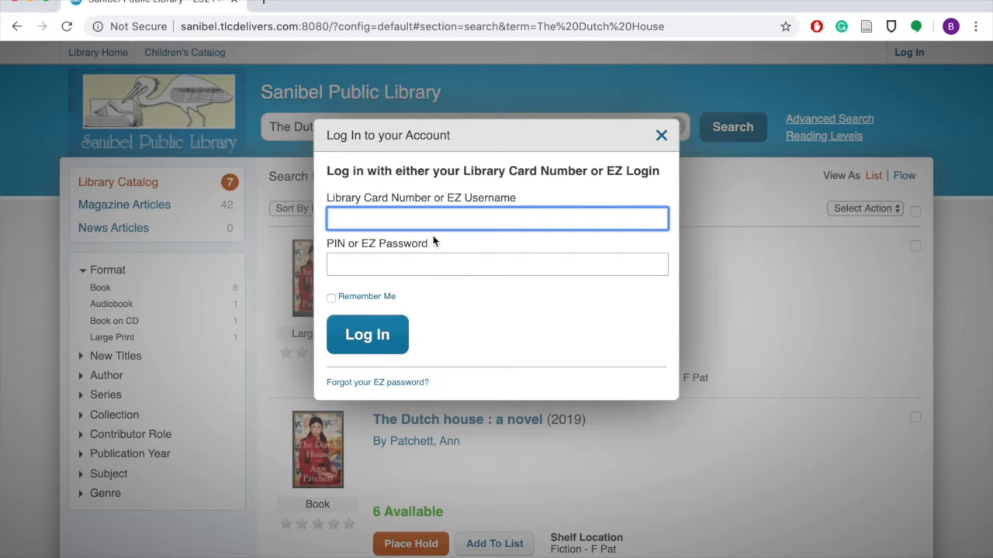
text(207700)
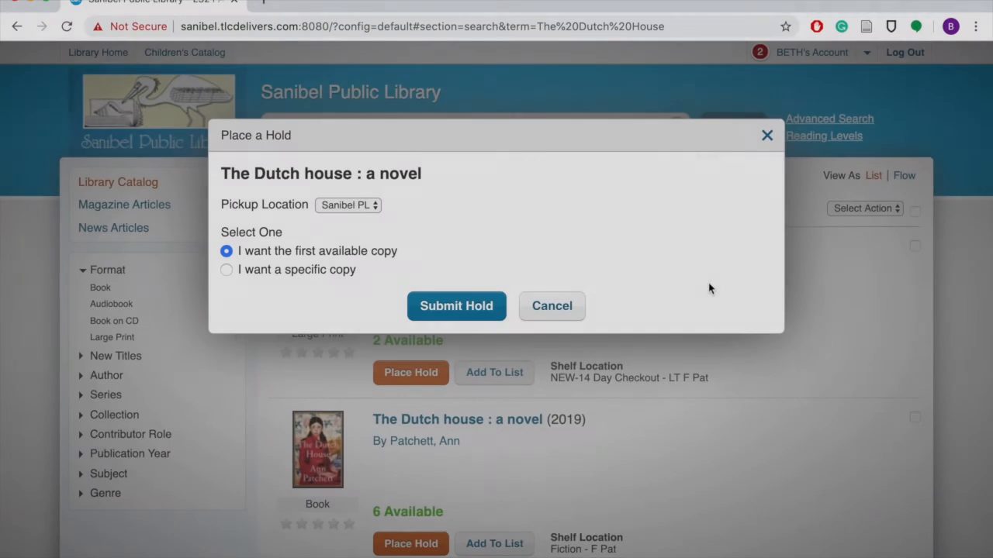
mouse_move(435, 311)
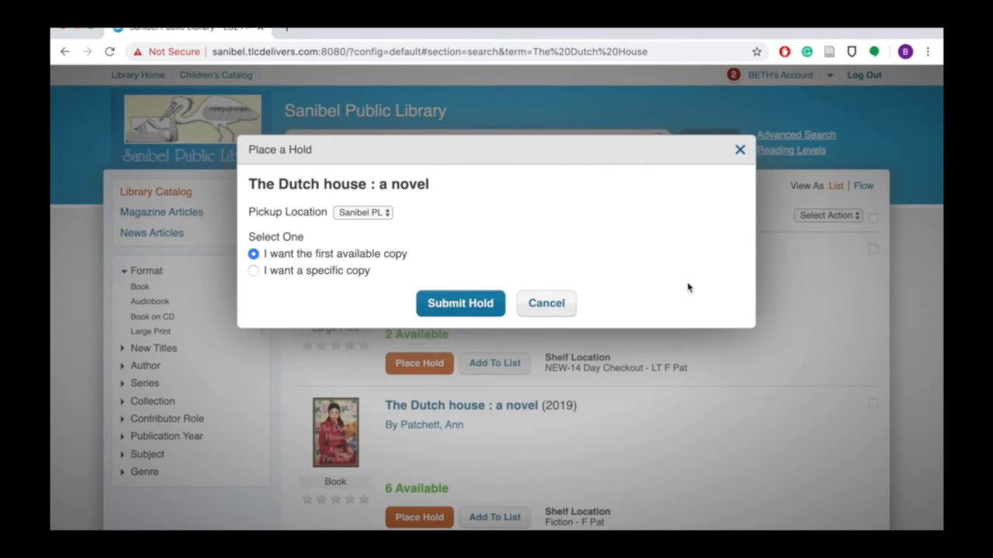
click(460, 303)
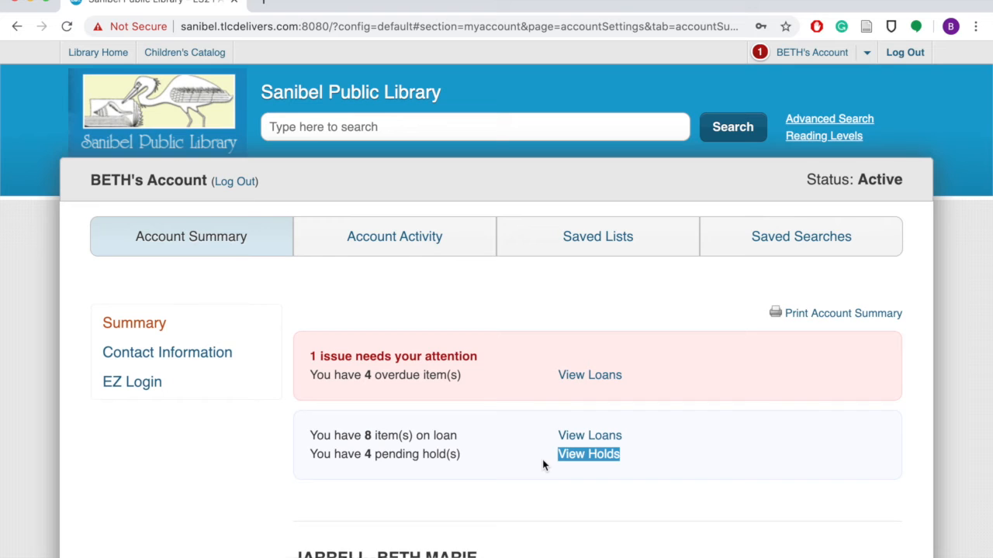
View the account's holds and find The Dutch House marked In Transit.
click(587, 454)
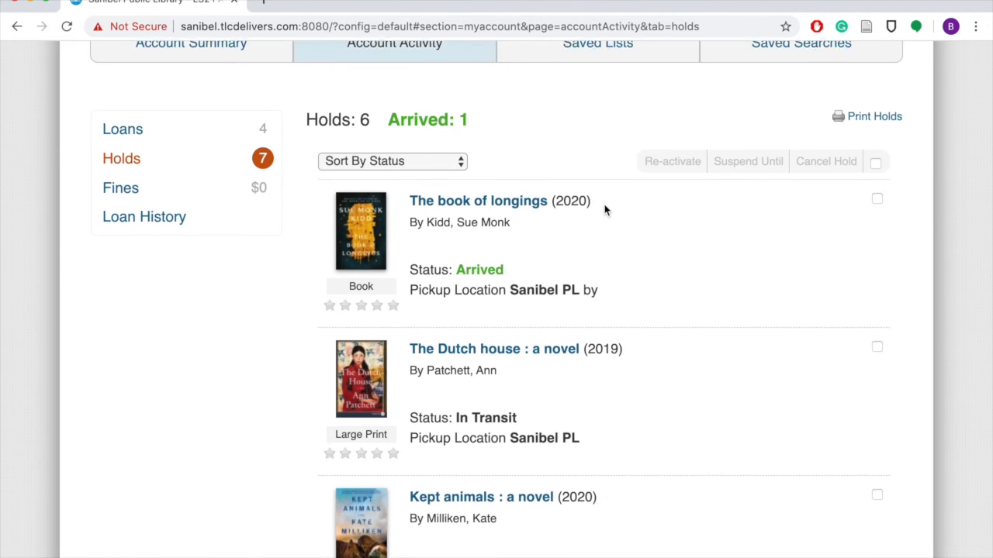
scroll(down, 3)
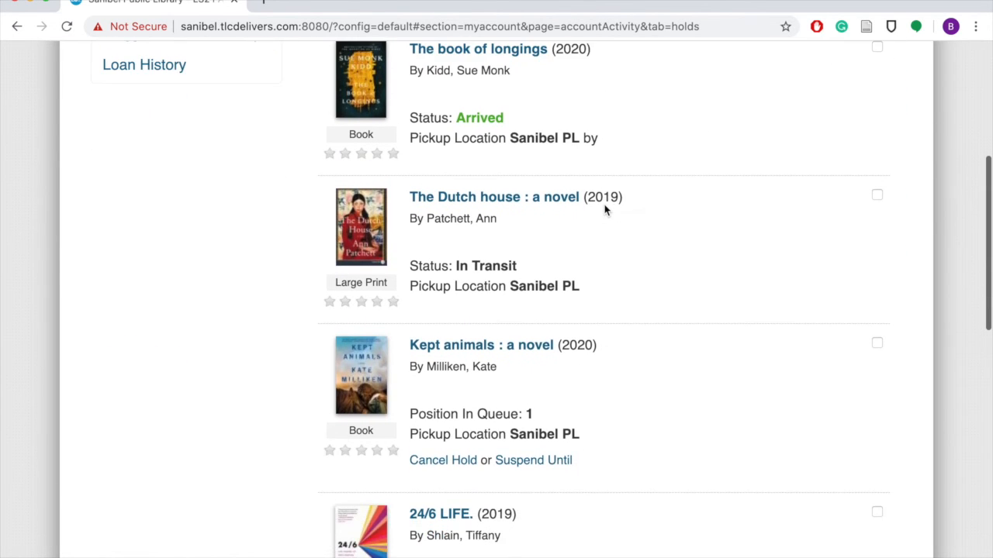